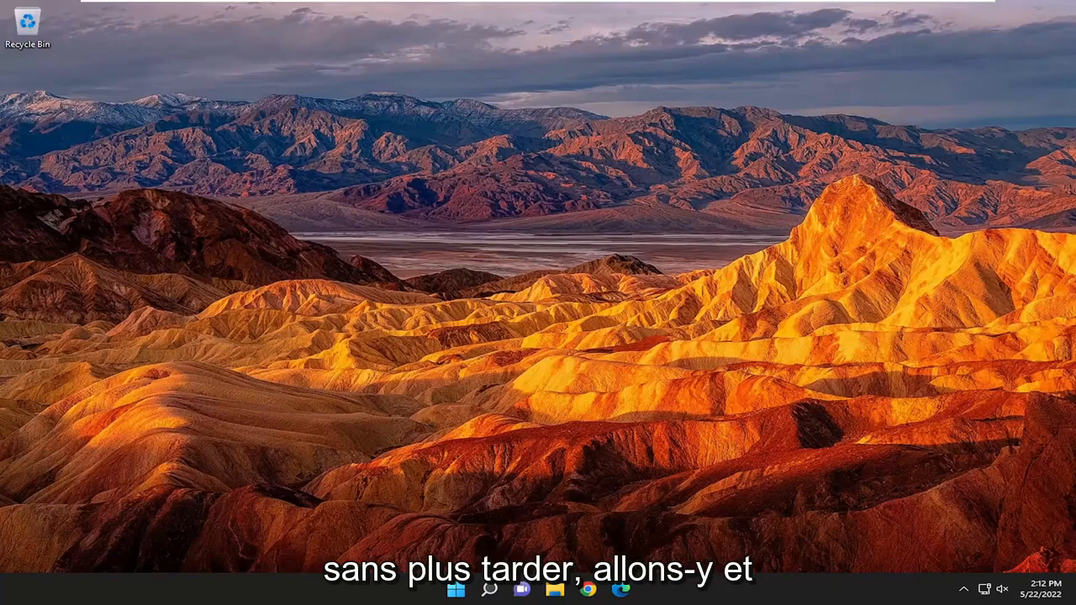
mouse_move(648, 363)
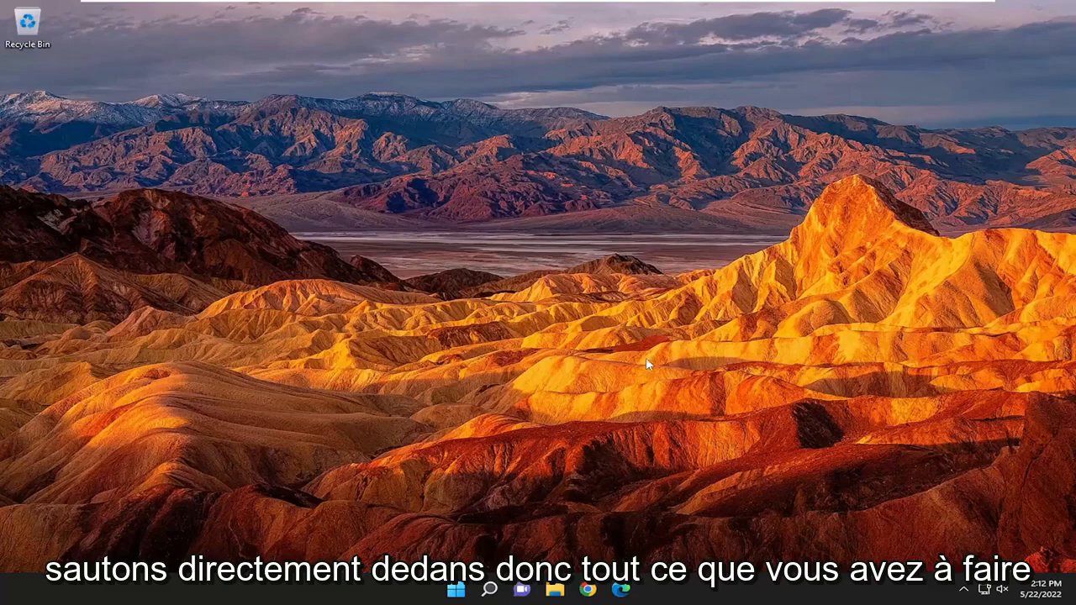
Launch Chrome and go to nvidia.com/download/index.aspx
click(589, 592)
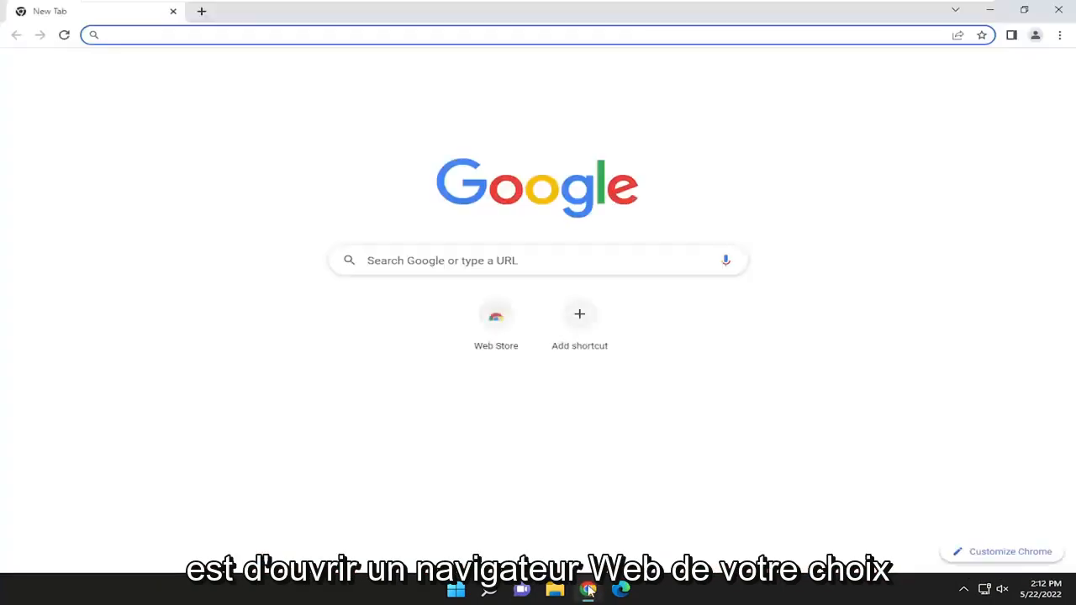
text(nvidia.com/download/index.aspx)
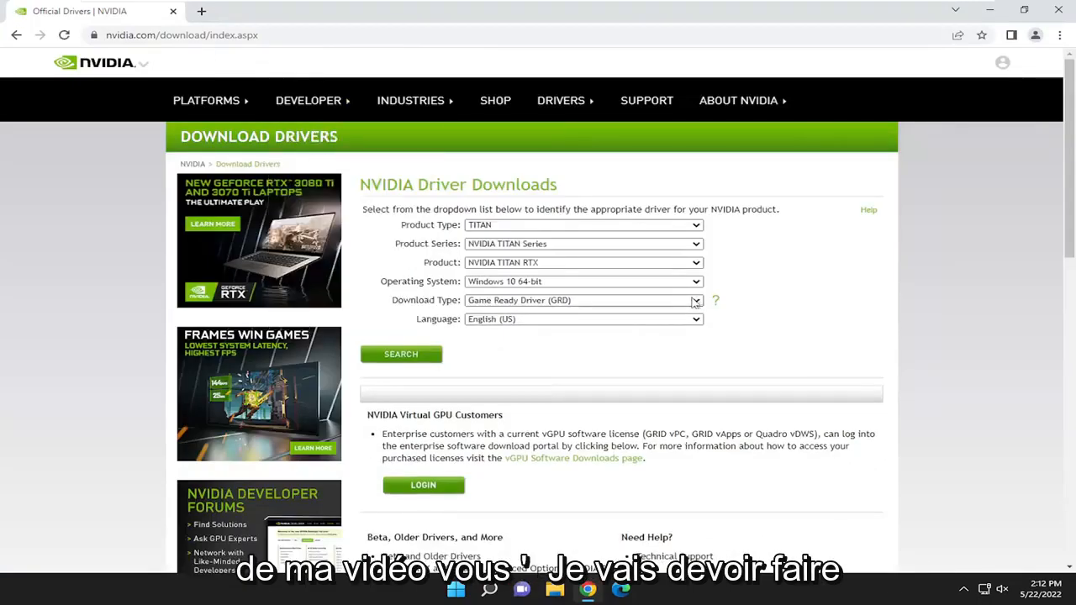
Reach 'Beta and Older Drivers' under 'Beta, Older Drivers, and More', landing on Advanced Driver Search
scroll(down, 3)
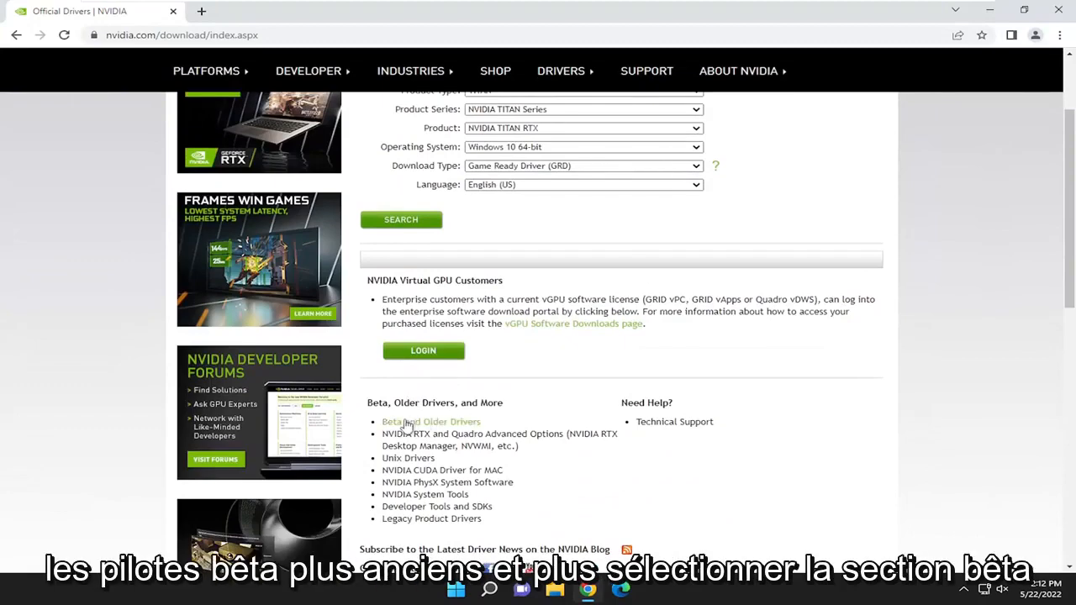
click(430, 420)
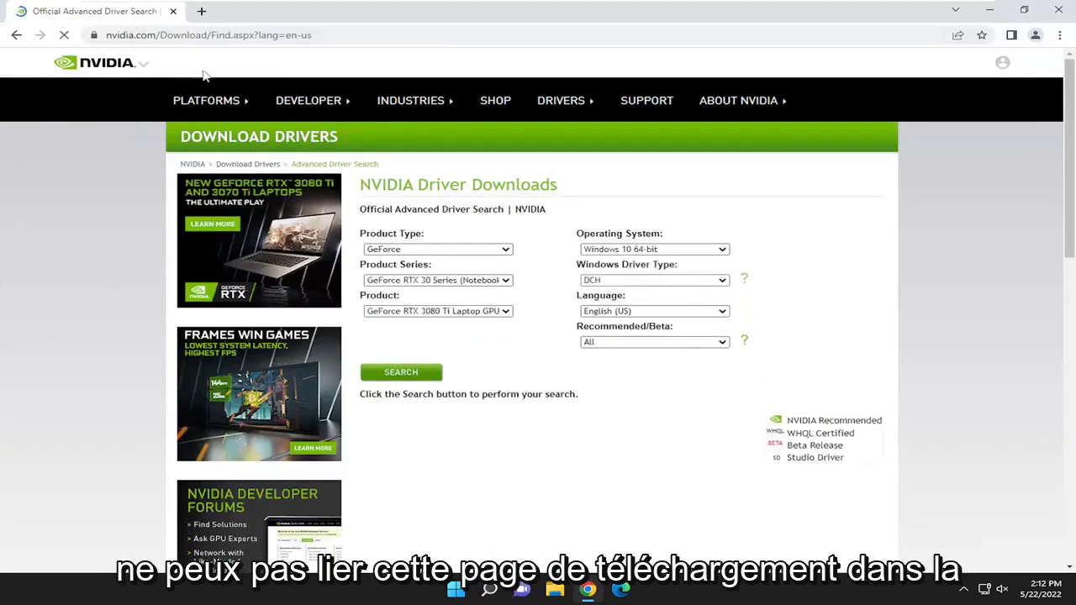
click(205, 101)
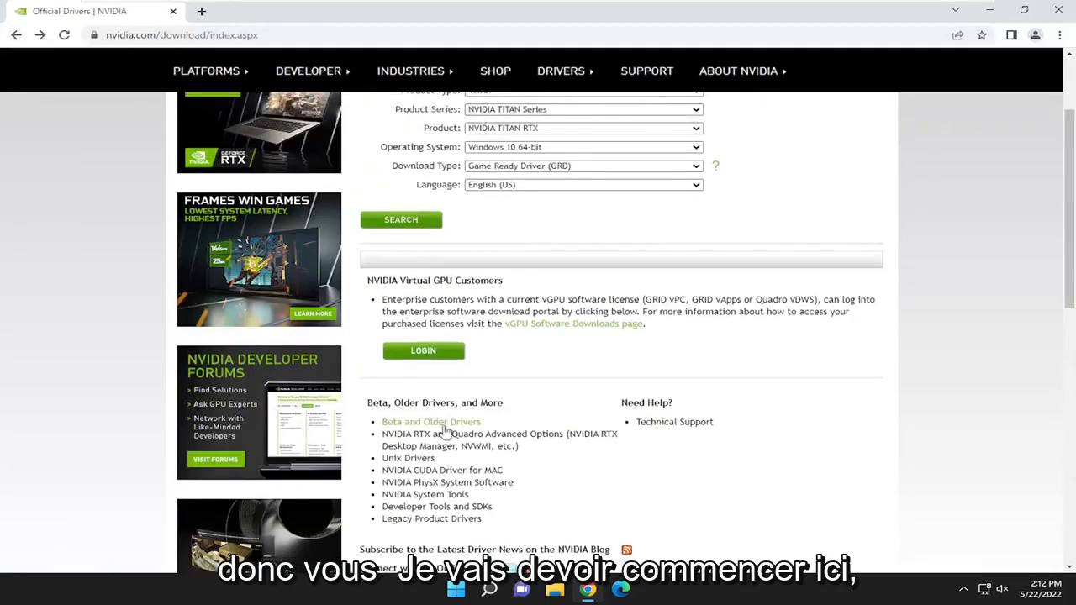
click(430, 421)
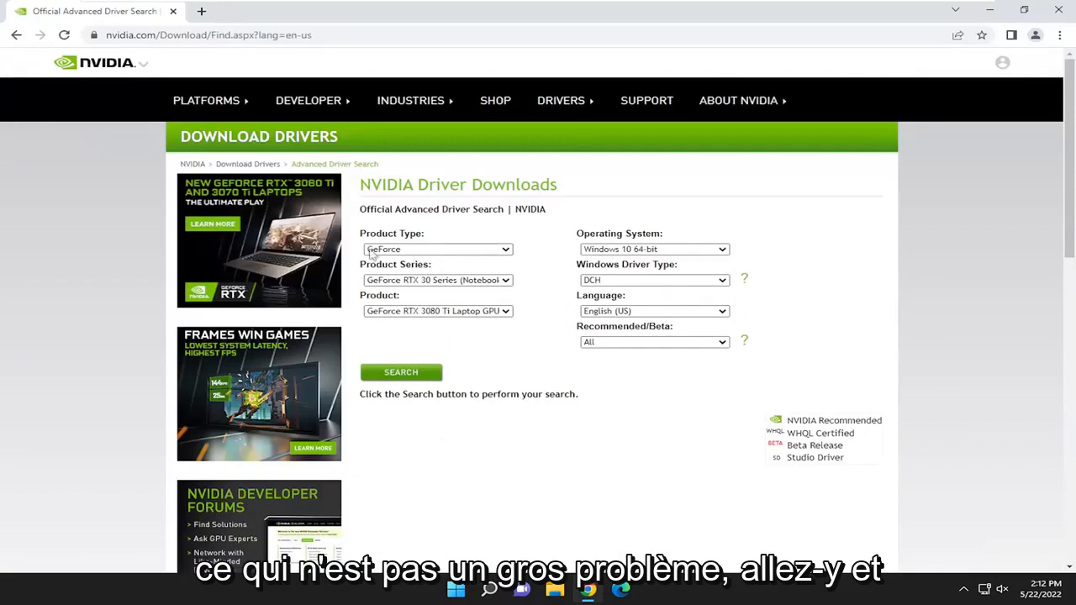
Search drivers for GeForce RTX 3080 Ti Laptop GPU, Windows 10 64-bit, DCH, English, All
click(437, 249)
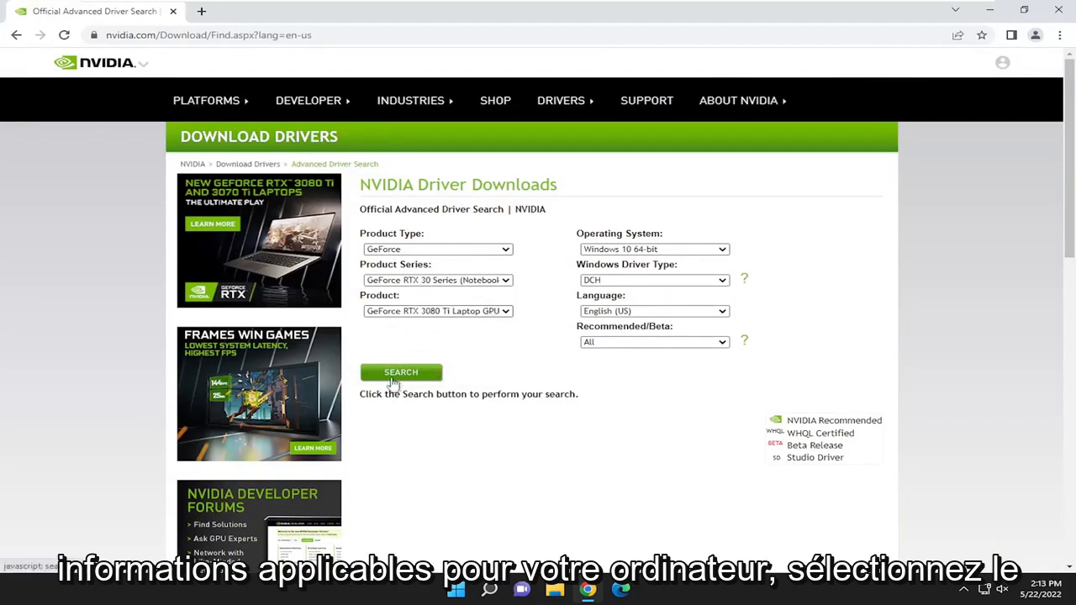
click(401, 373)
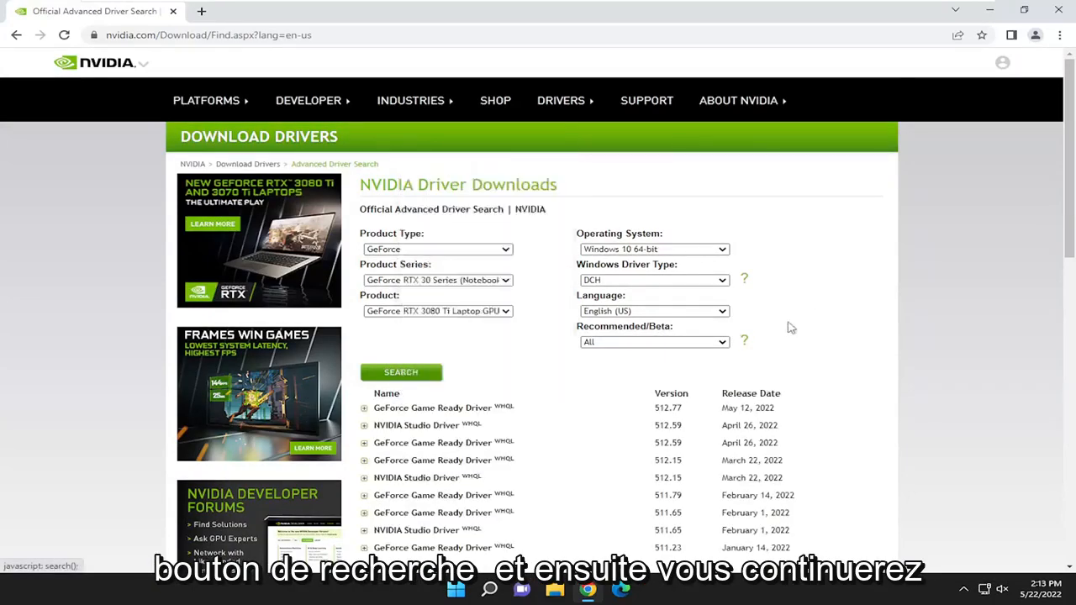
scroll(down, 3)
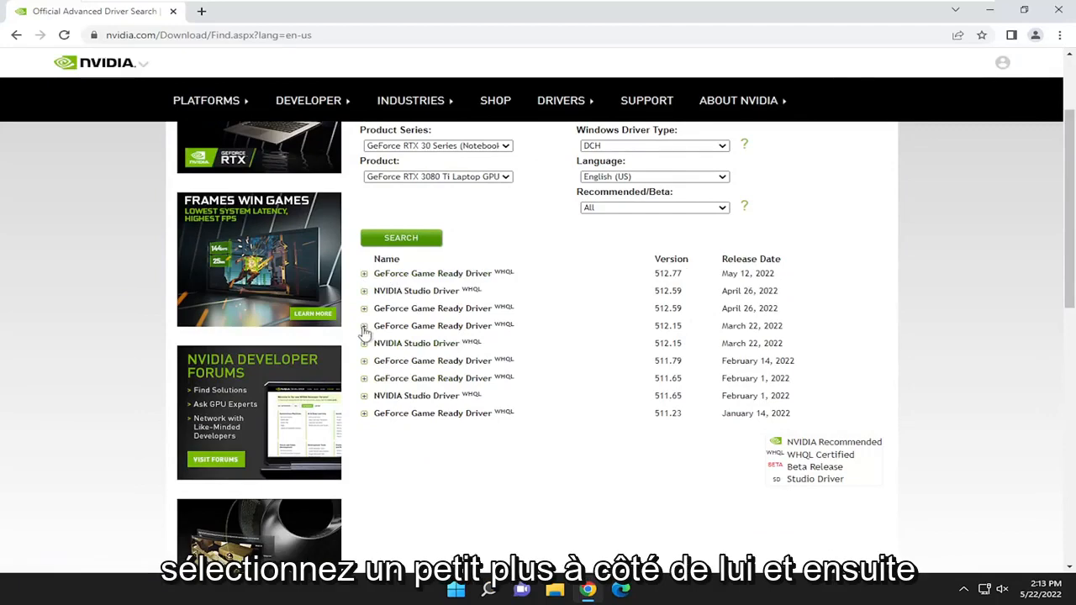
Choose GeForce Game Ready Driver 512.15 from the results and confirm its download
click(363, 327)
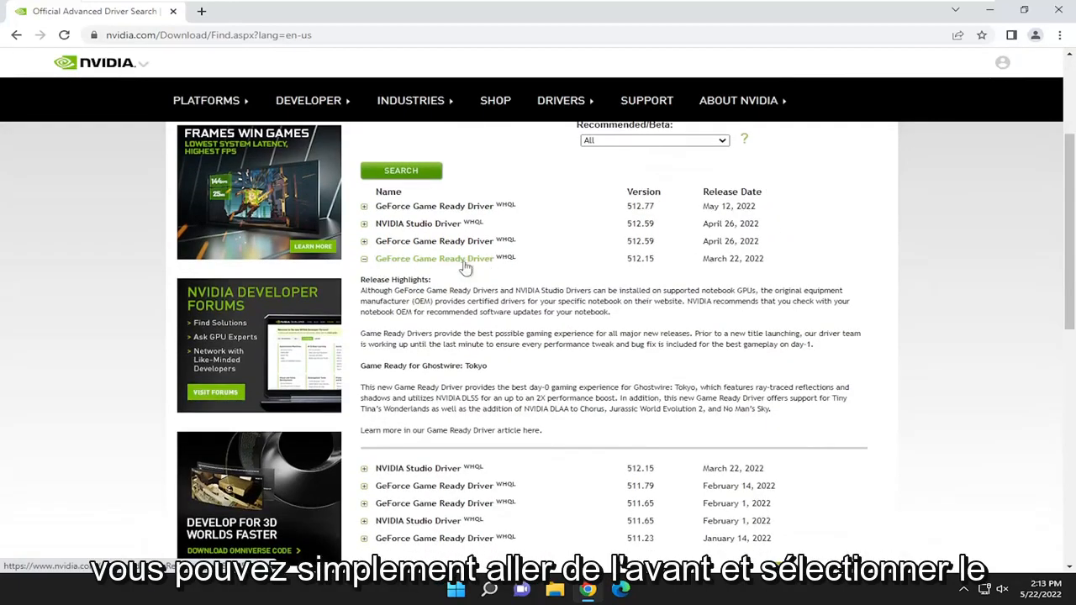
click(433, 259)
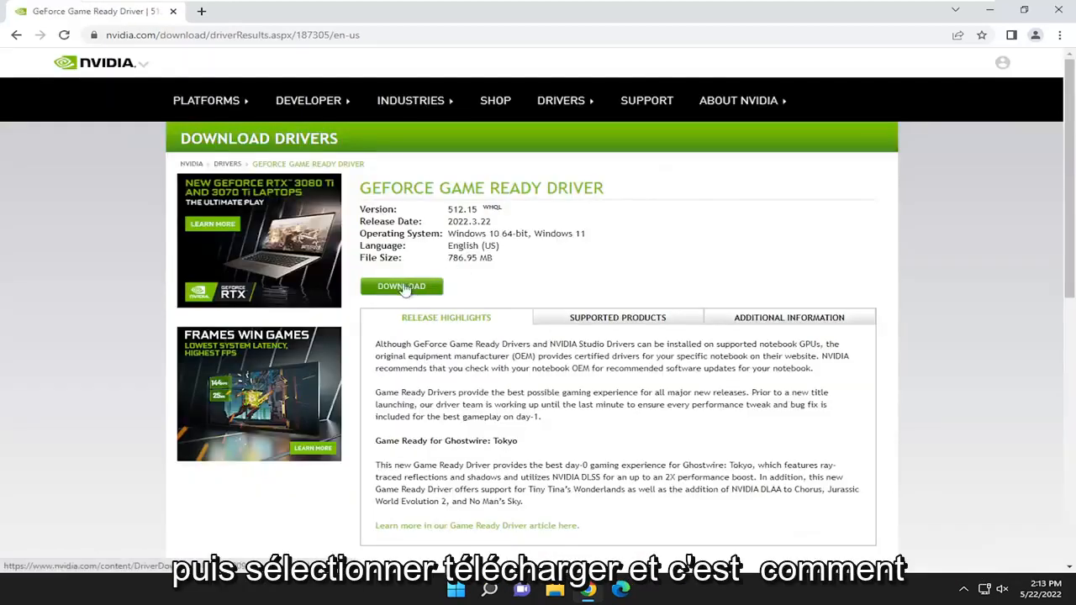
click(402, 286)
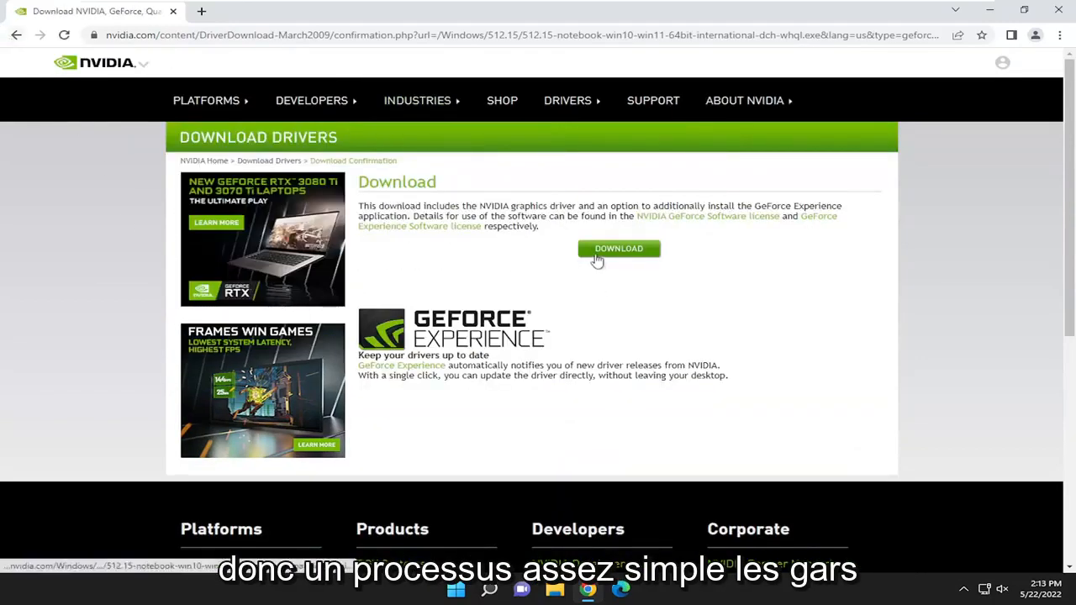
click(619, 249)
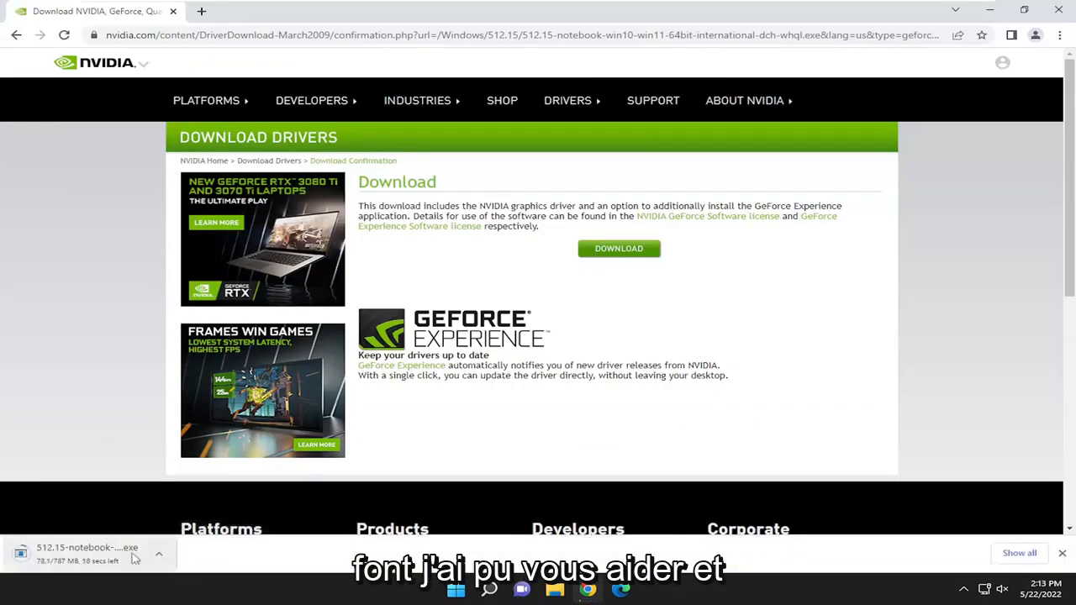